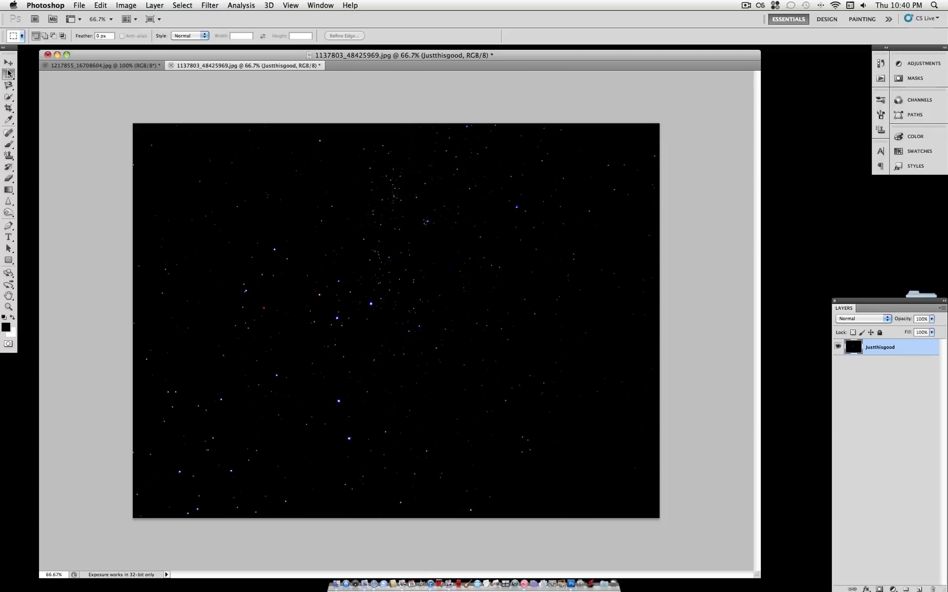
pyautogui.moveTo(319, 4)
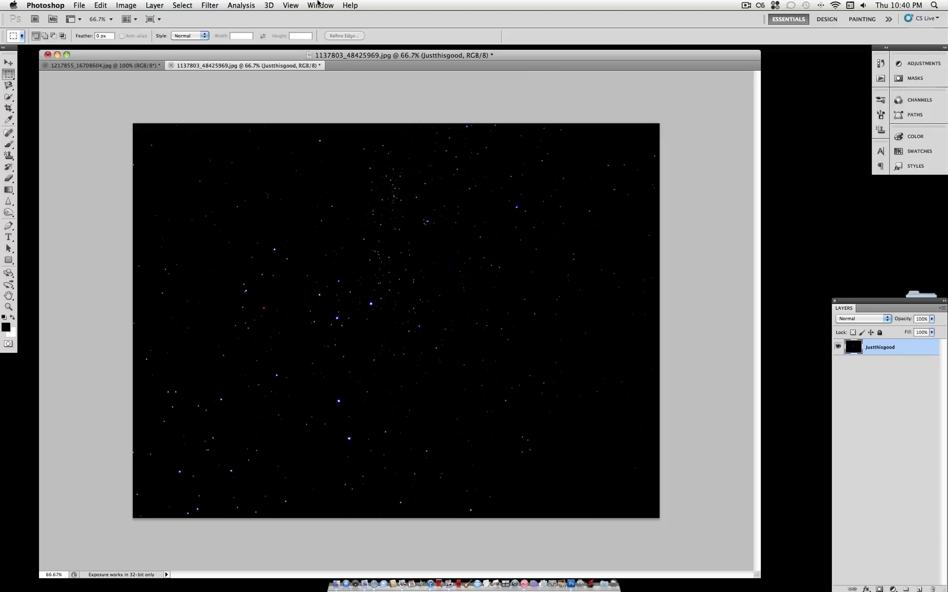
# - Show the Actions panel from the Window menu beside the starfield photo
pyautogui.click(320, 5)
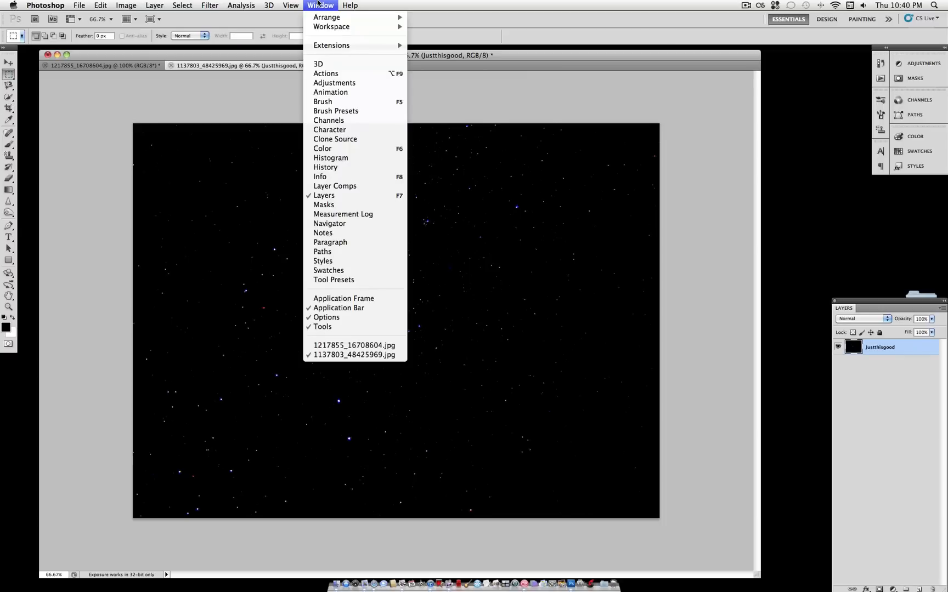
pyautogui.click(325, 72)
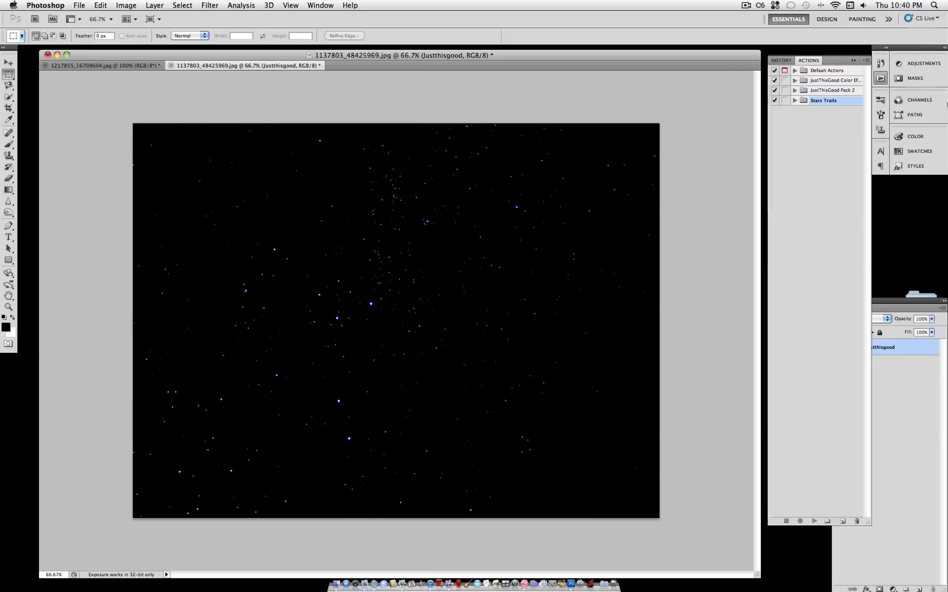
pyautogui.moveTo(878, 528)
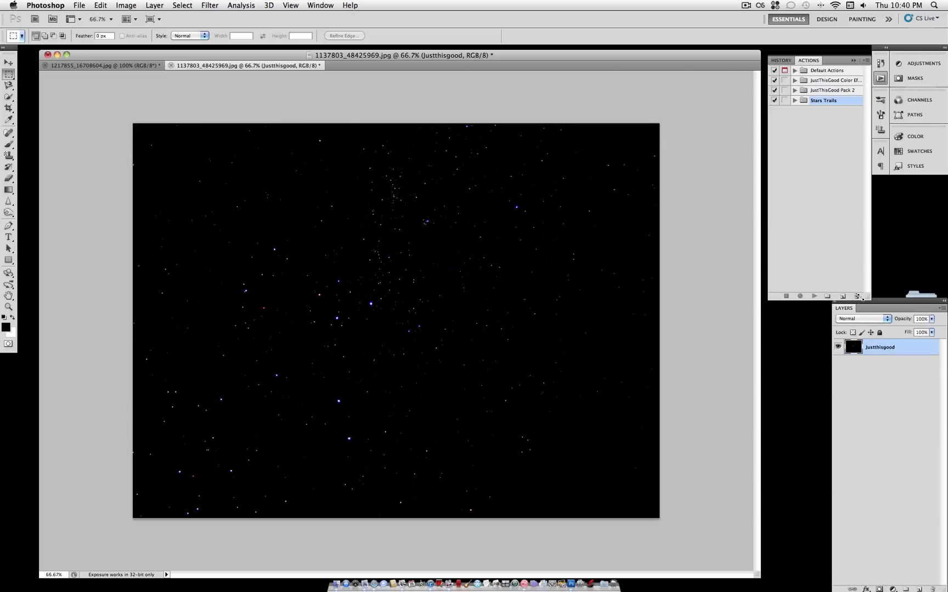
pyautogui.moveTo(866, 292)
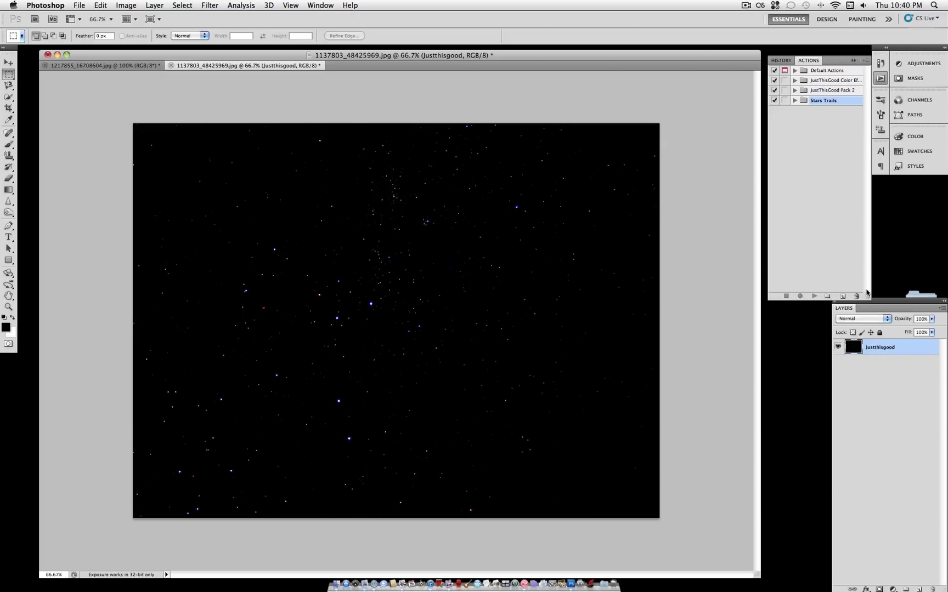
pyautogui.moveTo(866, 289)
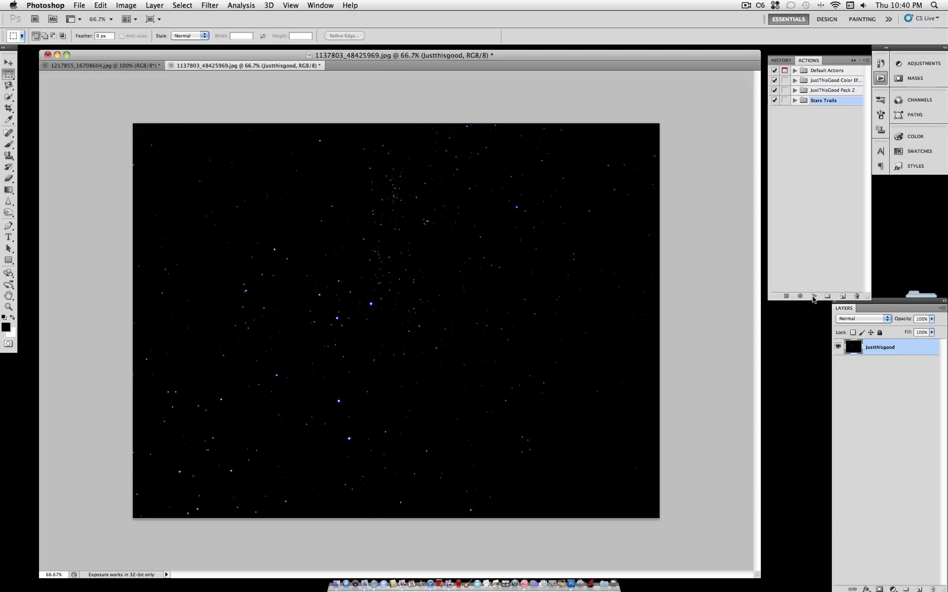
pyautogui.moveTo(814, 297)
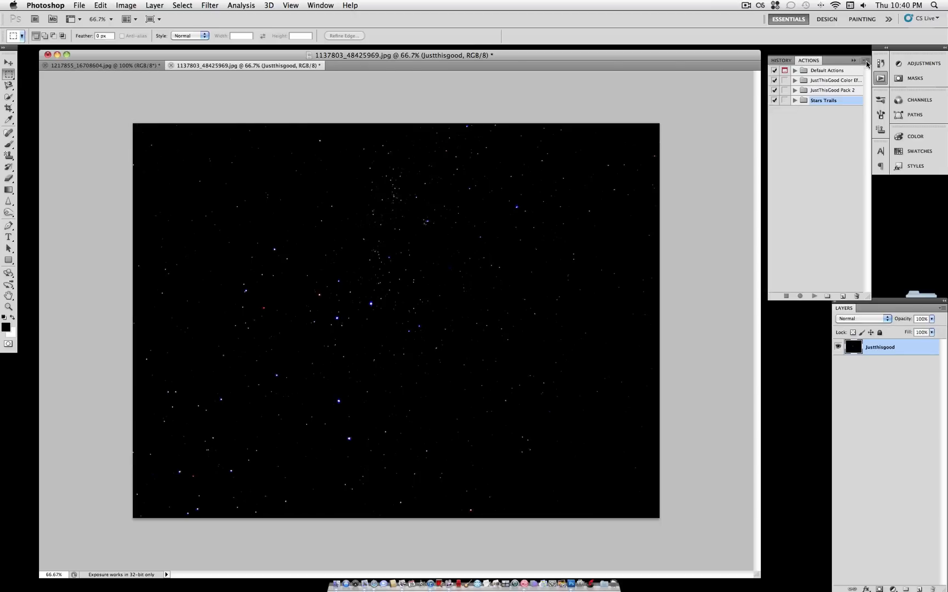
# - Load the Stars Trails action set and scroll through the Star Trails Rotation steps
pyautogui.click(865, 61)
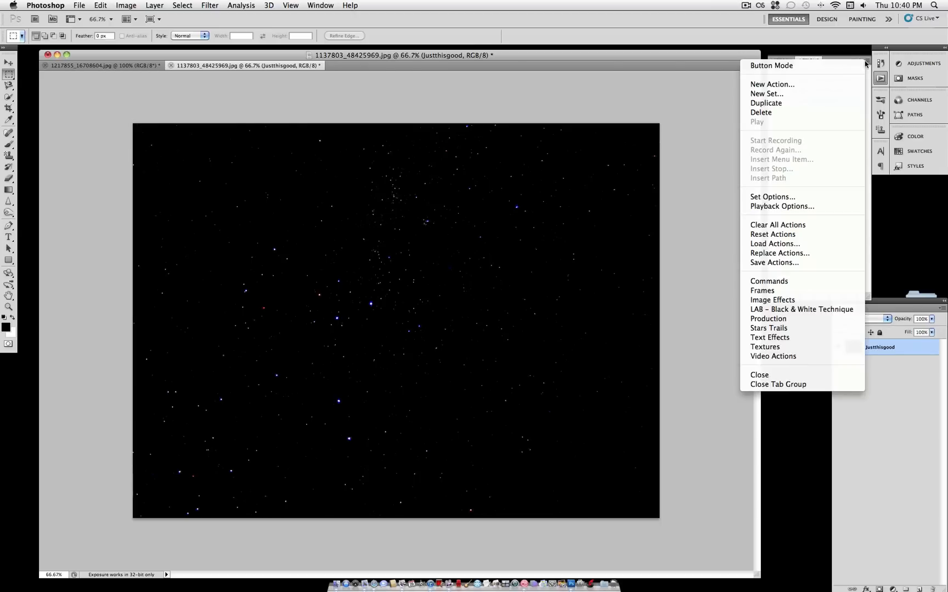
pyautogui.moveTo(779, 253)
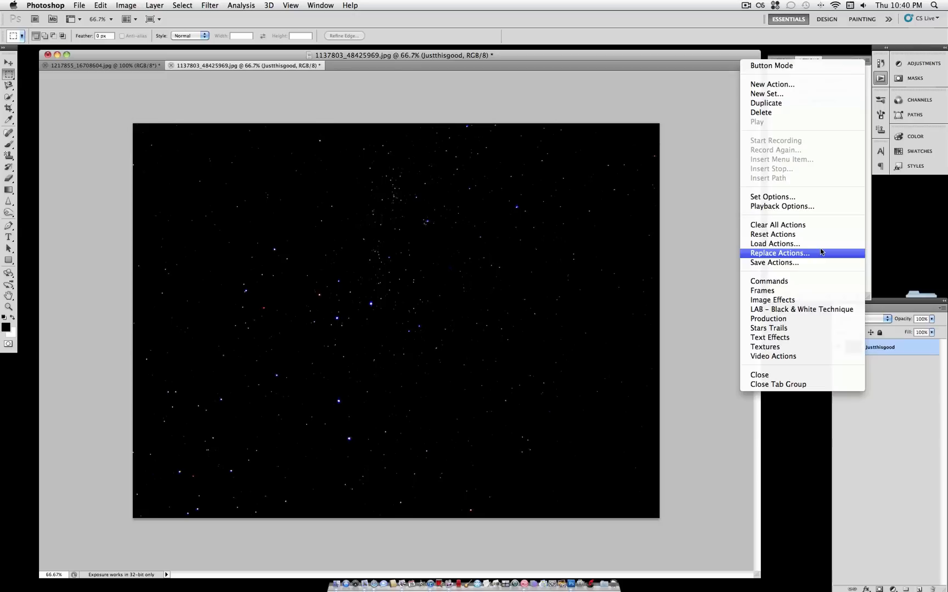
pyautogui.moveTo(801, 309)
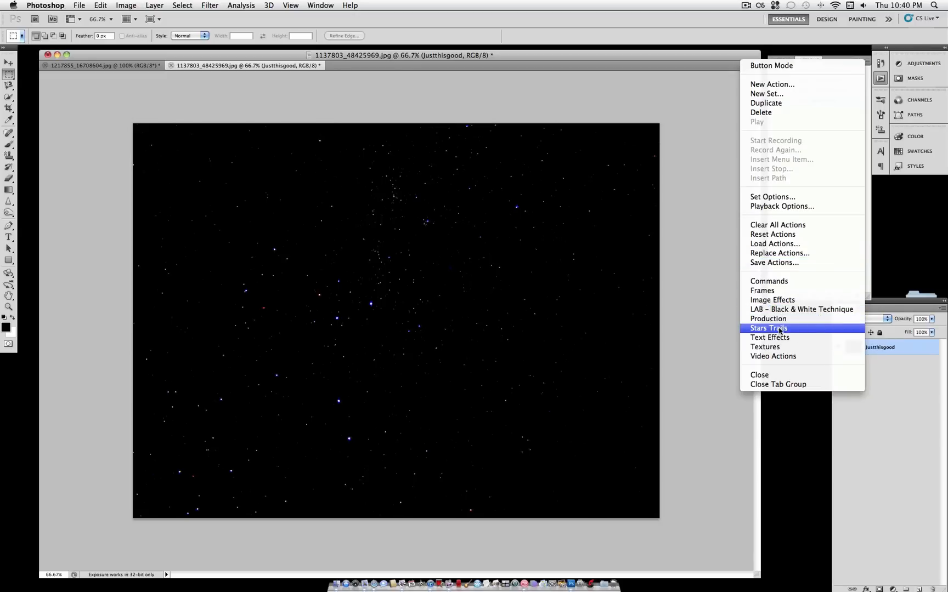
pyautogui.click(768, 327)
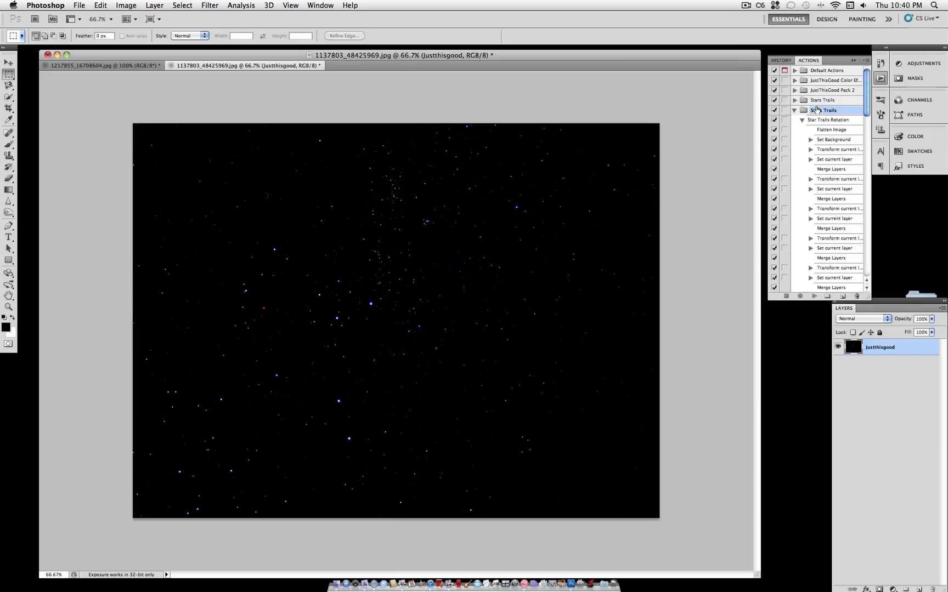
pyautogui.scroll(-3)
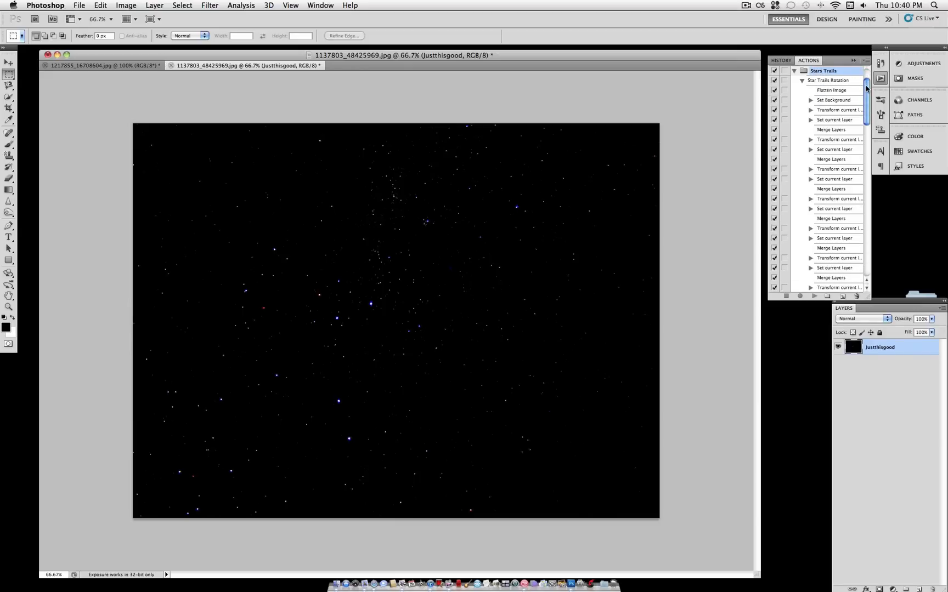
pyautogui.scroll(-3)
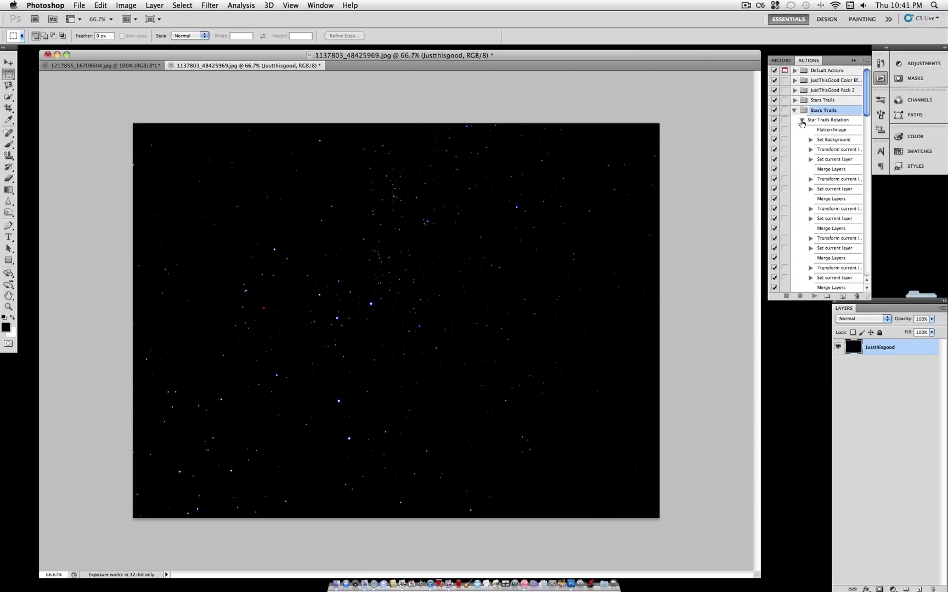
# - Play Star Trails Rotation on the first photo, then delete the duplicate Stars Trails set
pyautogui.click(794, 110)
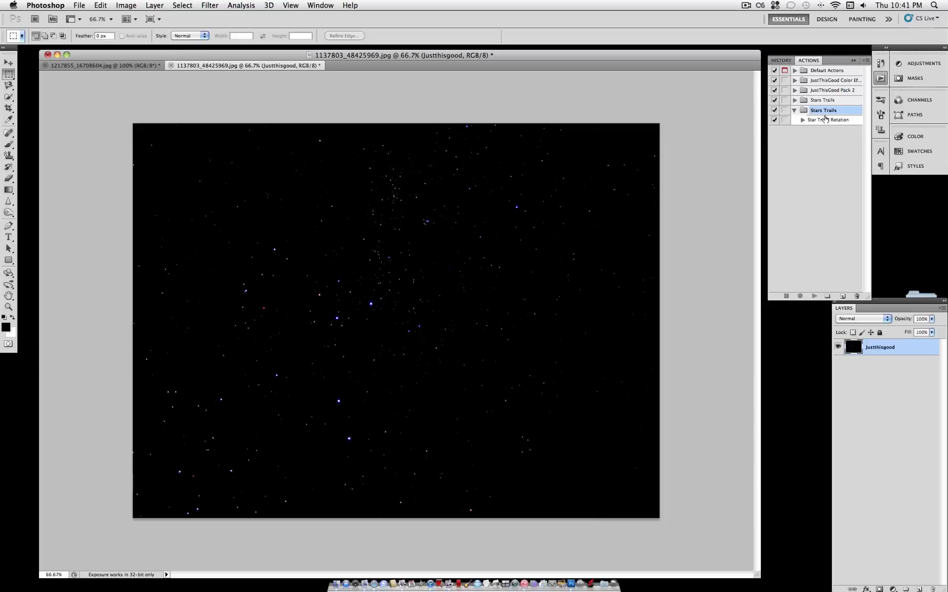
pyautogui.click(829, 119)
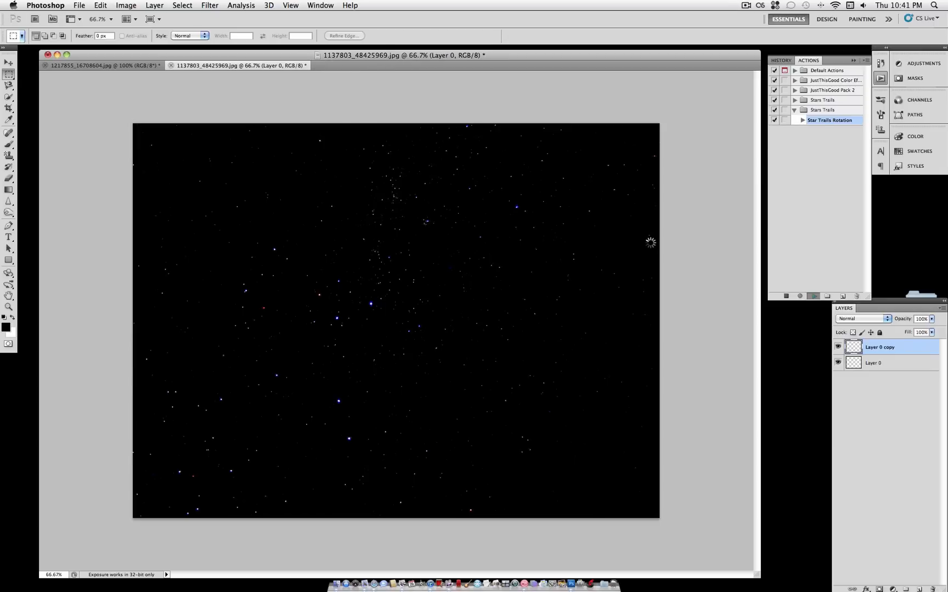
pyautogui.click(813, 296)
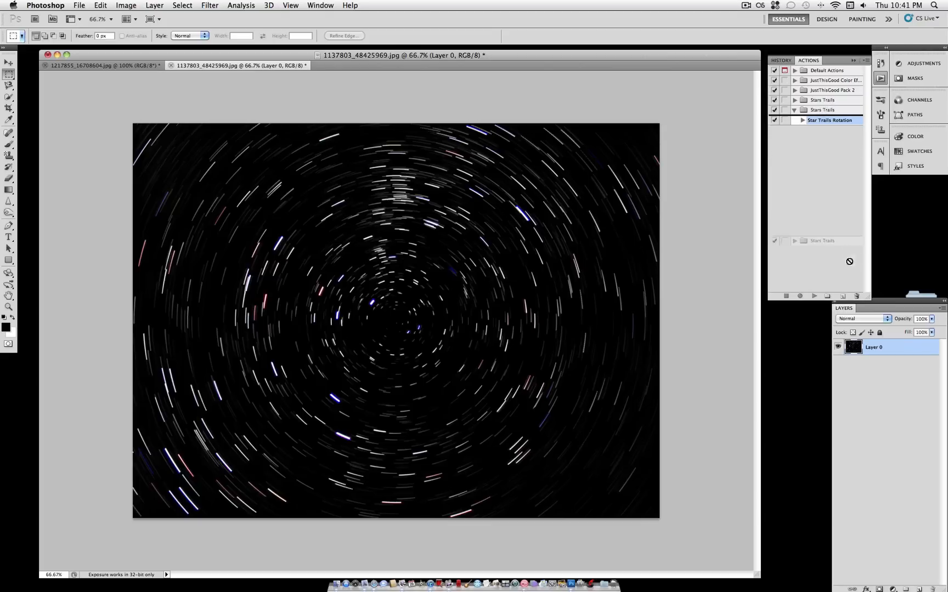
pyautogui.click(795, 100)
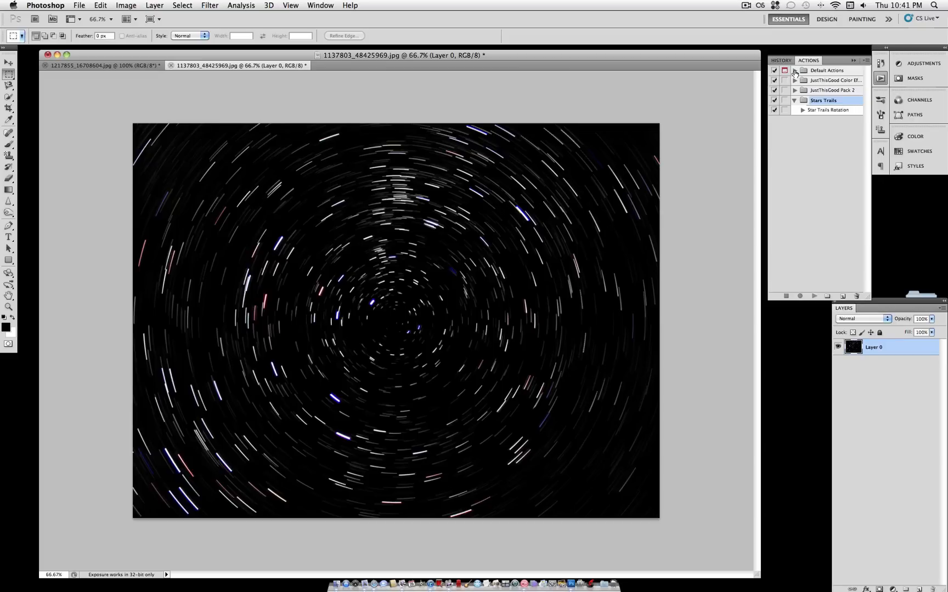
# - Switch to the second star photo and play Star Trails Rotation on it
pyautogui.click(795, 70)
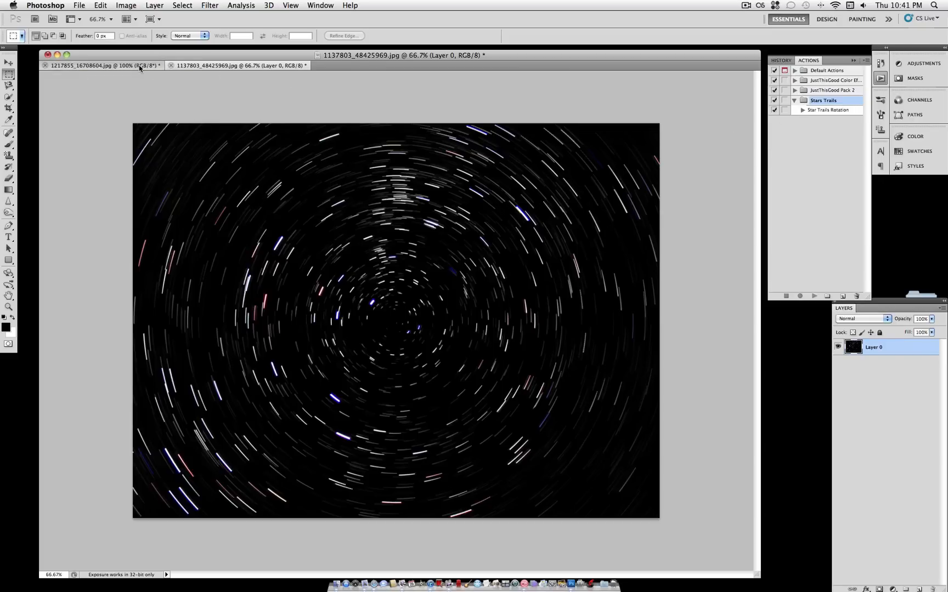
pyautogui.click(102, 65)
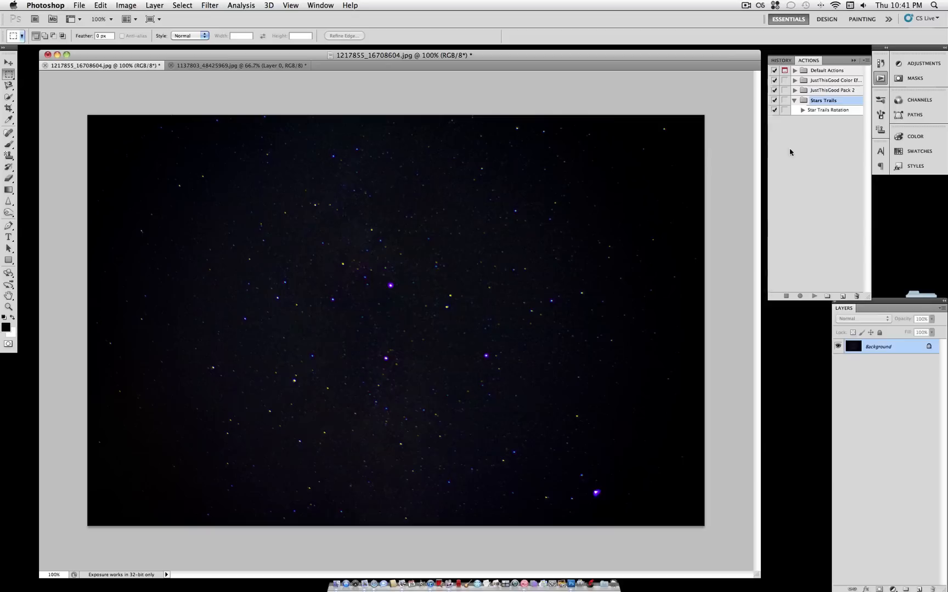
pyautogui.moveTo(828, 111)
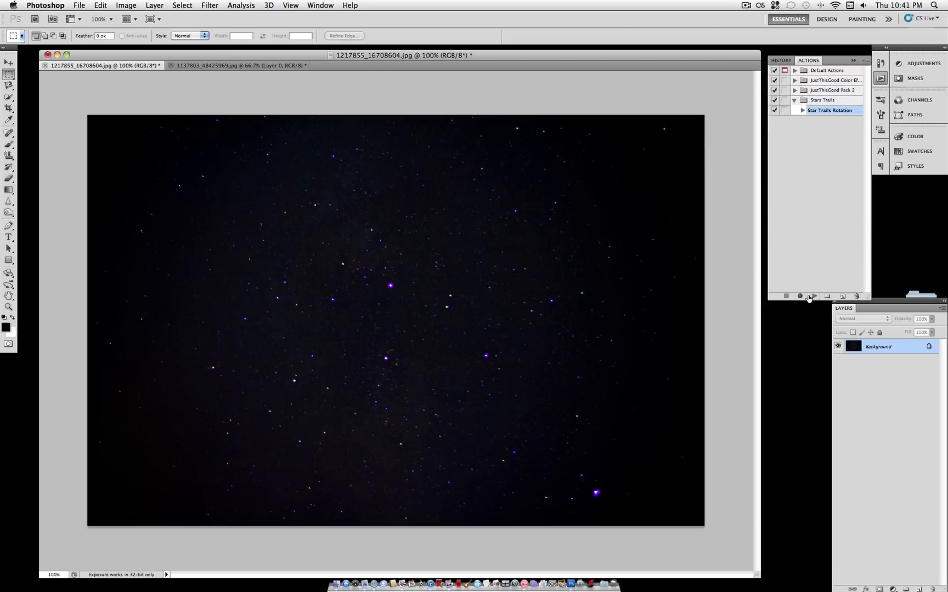
pyautogui.click(813, 296)
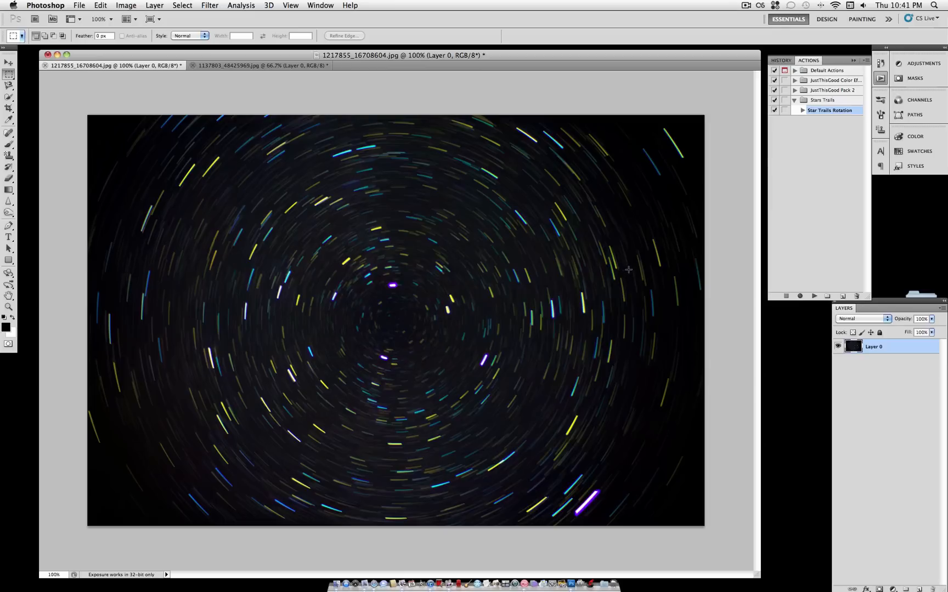
pyautogui.moveTo(599, 236)
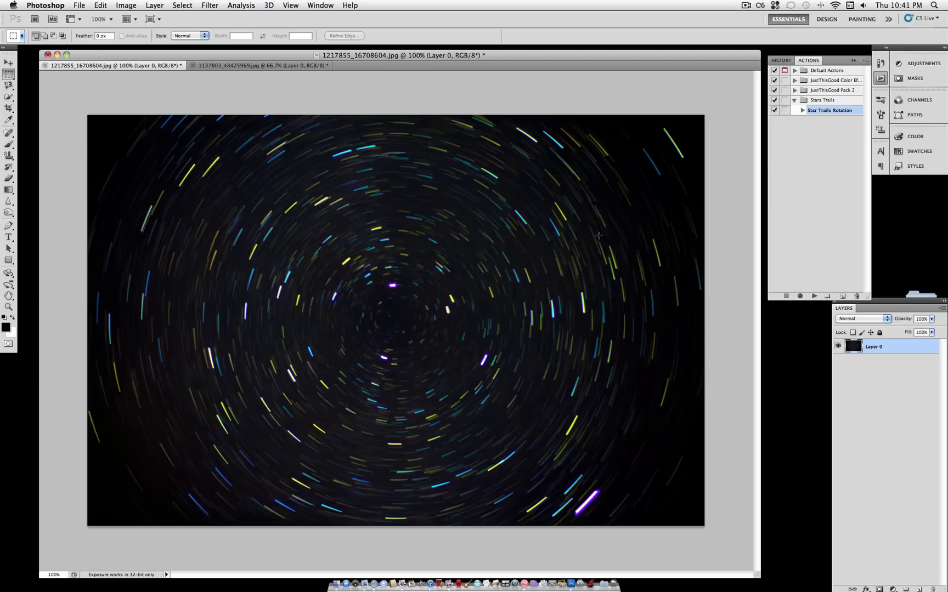
pyautogui.moveTo(595, 235)
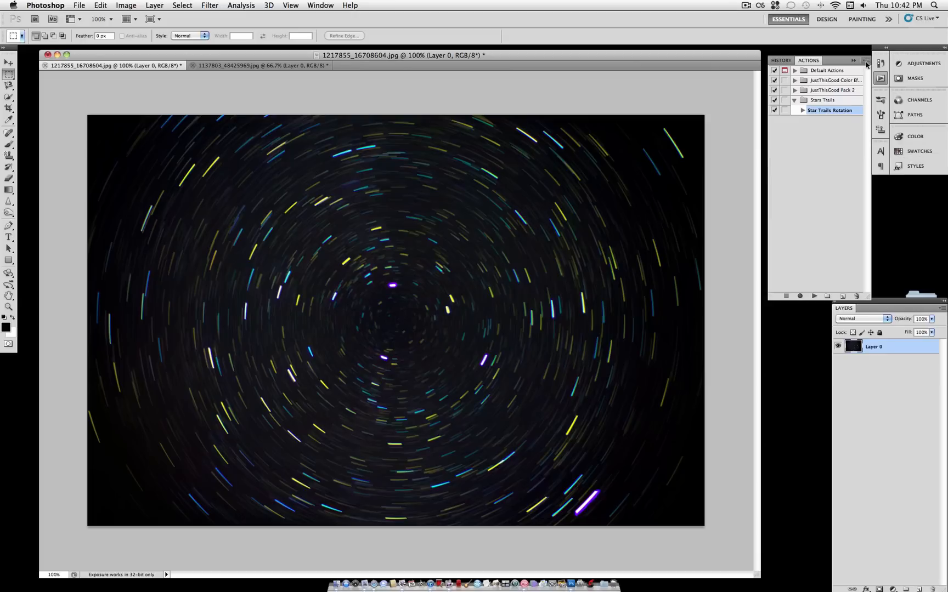
# - Open the Actions panel menu listing the Commands, Frames and Stars Trails sets
pyautogui.click(866, 61)
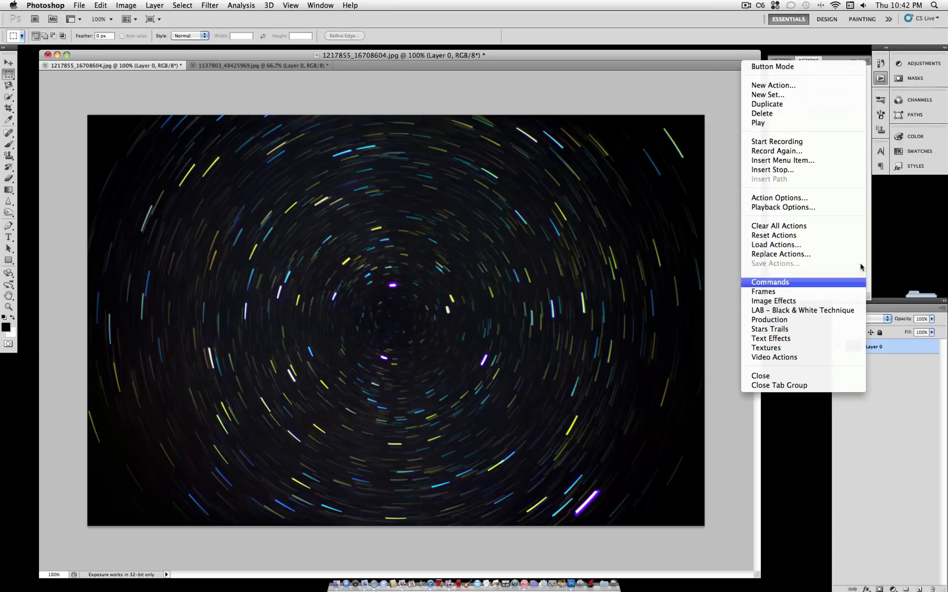